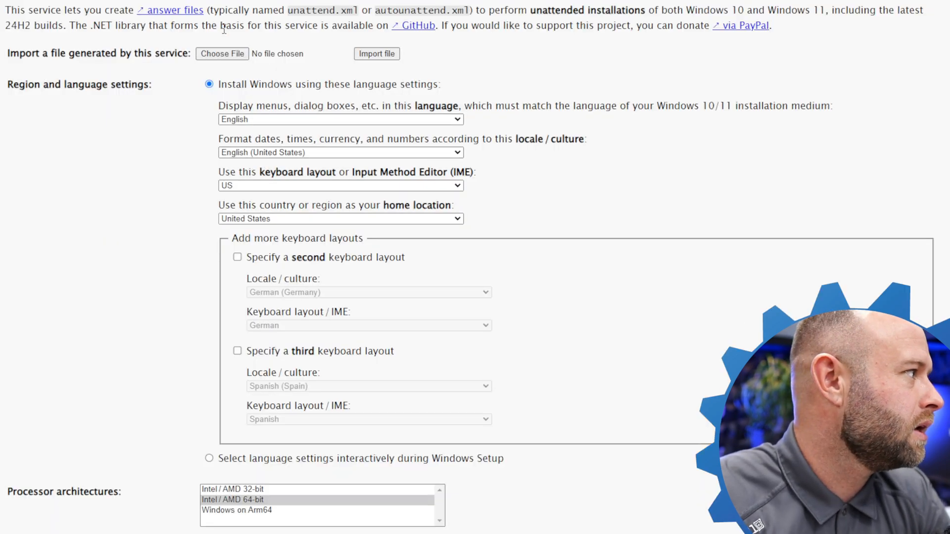
pyautogui.moveTo(468, 119)
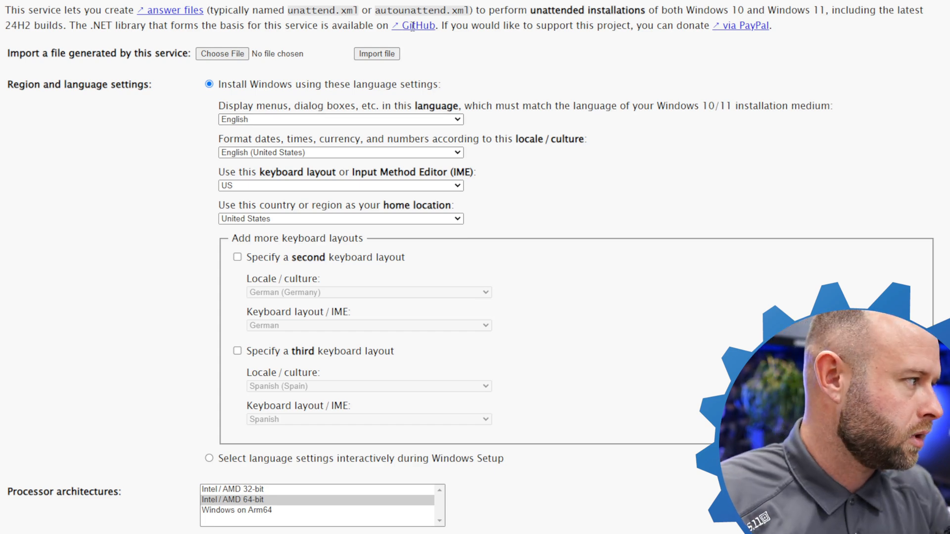
pyautogui.scroll(-3)
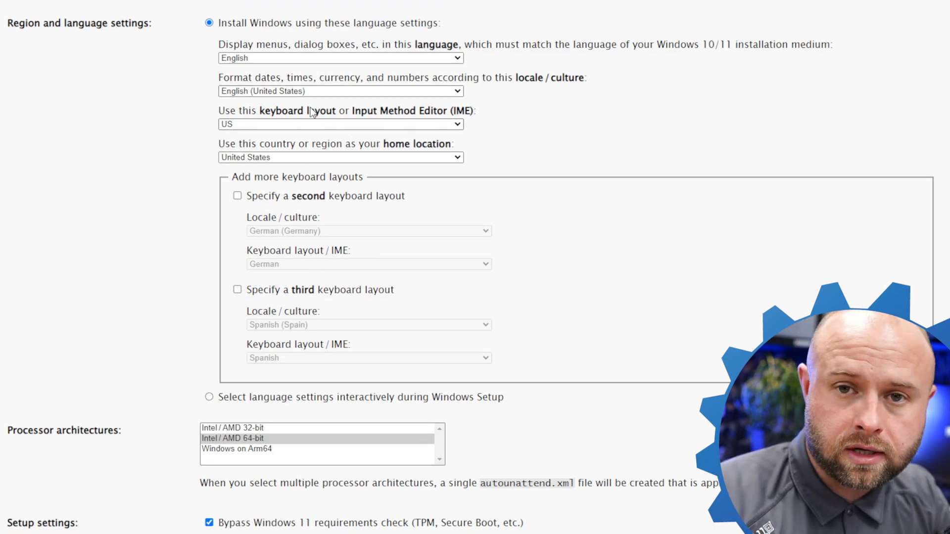
pyautogui.moveTo(594, 229)
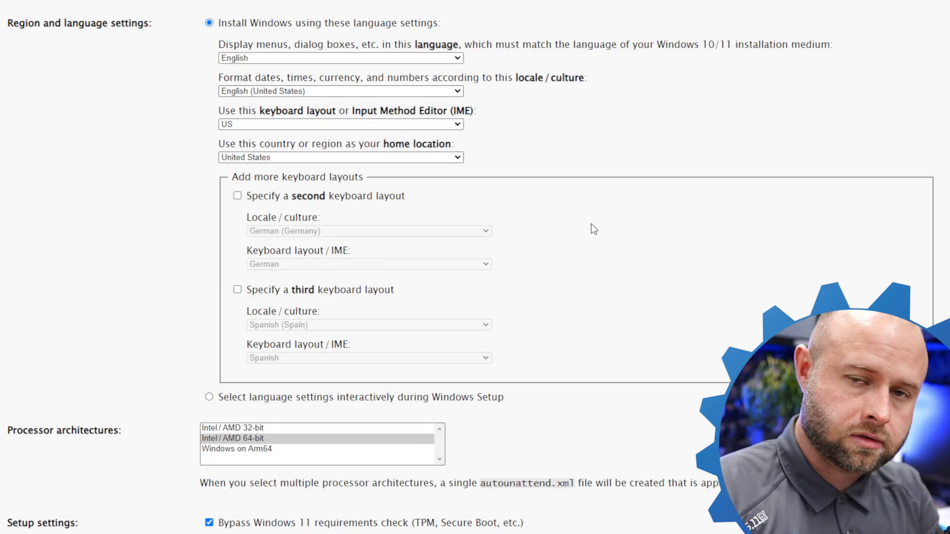
pyautogui.scroll(-3)
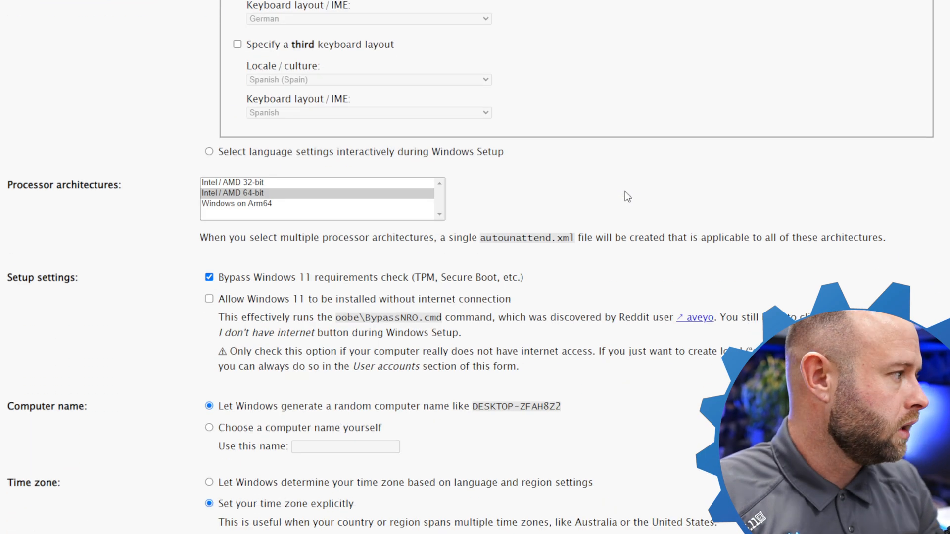
pyautogui.scroll(-3)
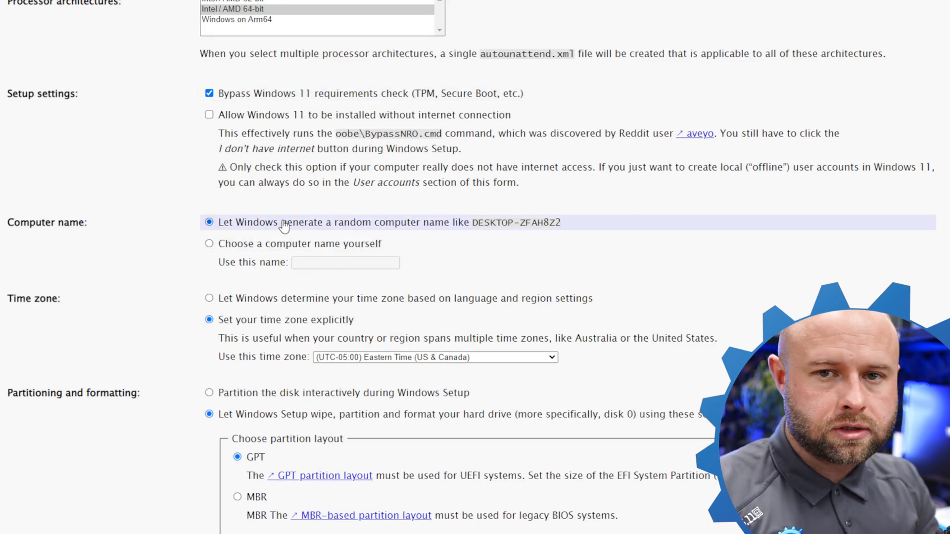
pyautogui.scroll(-3)
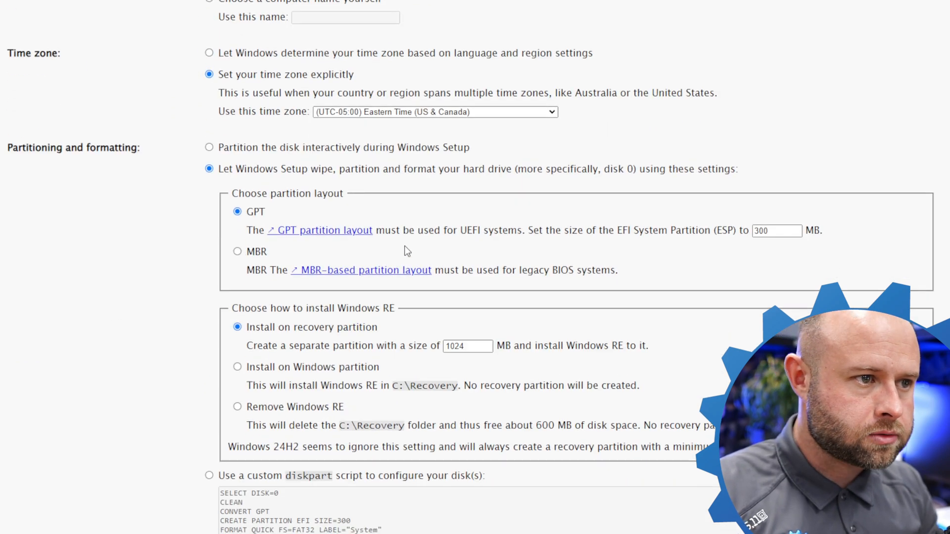
pyautogui.scroll(-3)
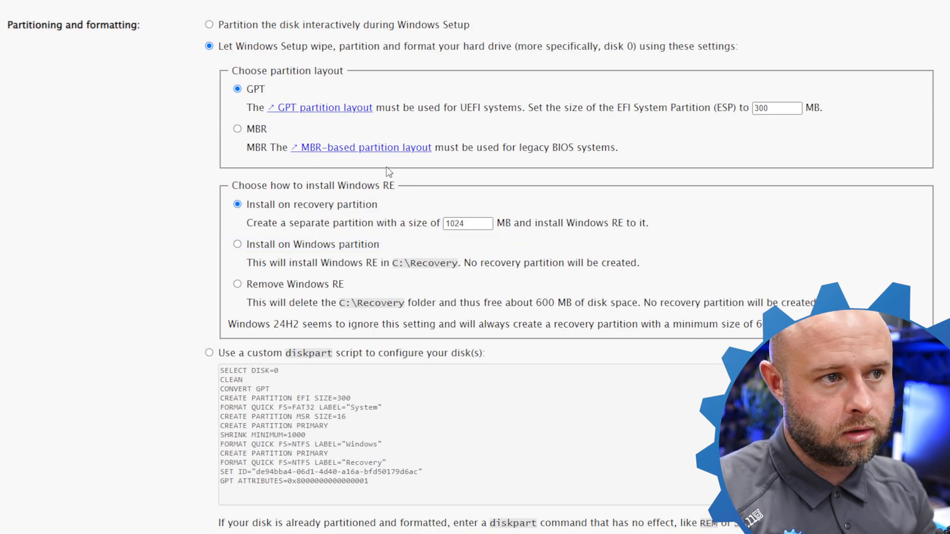
pyautogui.scroll(-3)
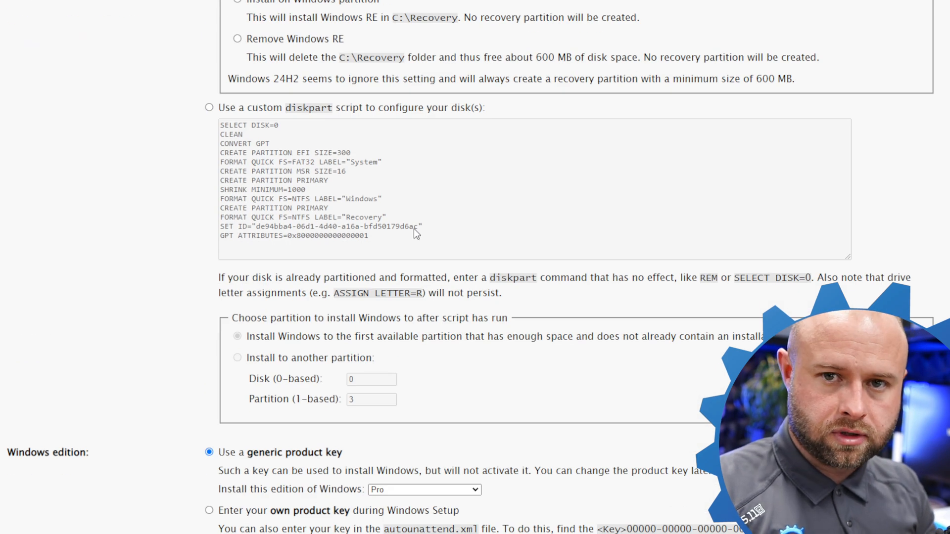
pyautogui.scroll(-3)
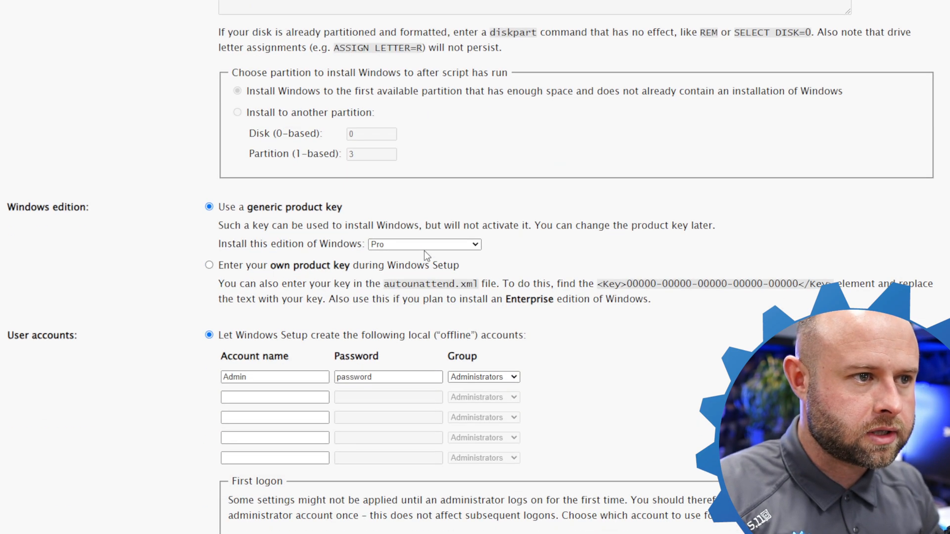
pyautogui.scroll(-3)
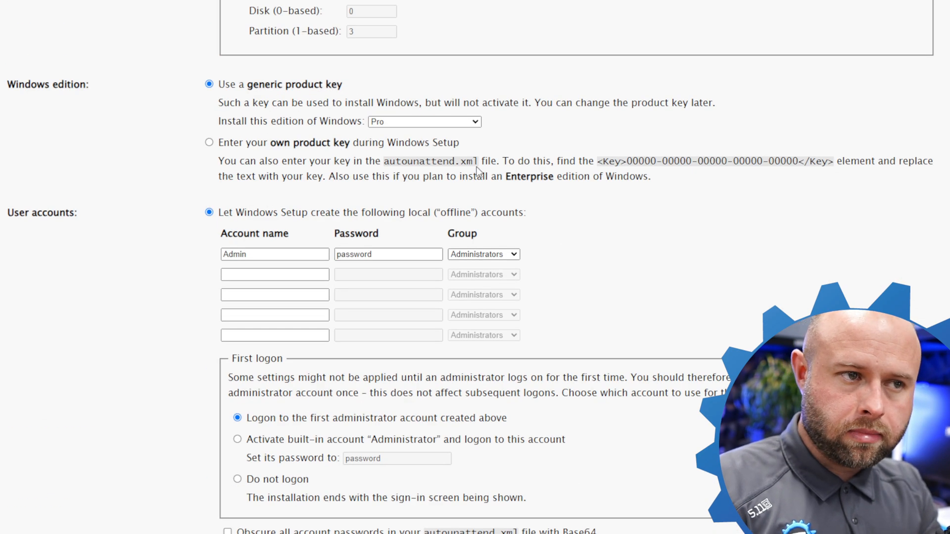
pyautogui.scroll(-3)
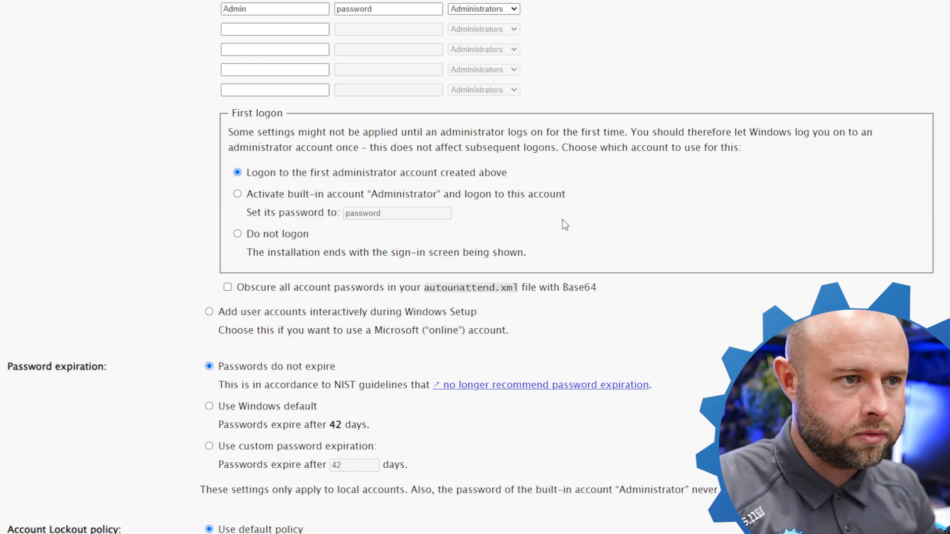
pyautogui.scroll(-3)
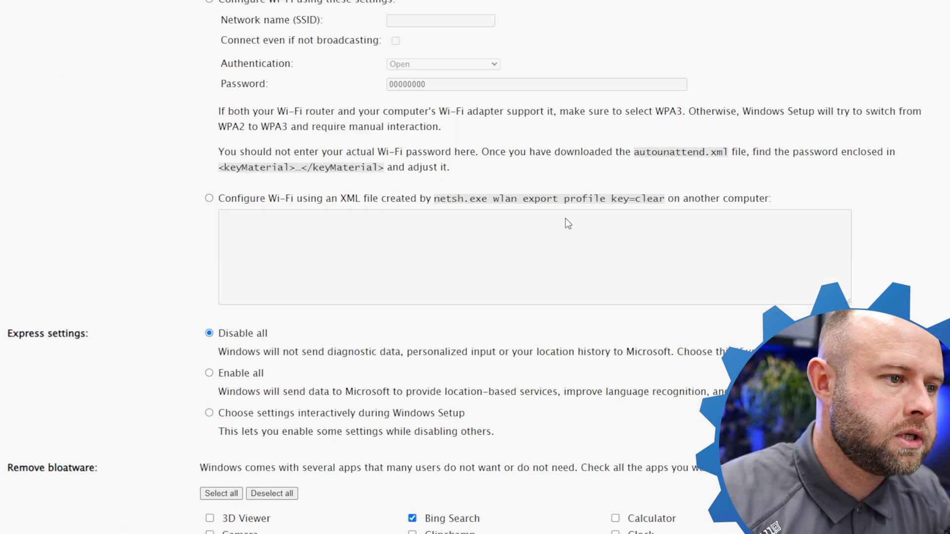
pyautogui.scroll(-3)
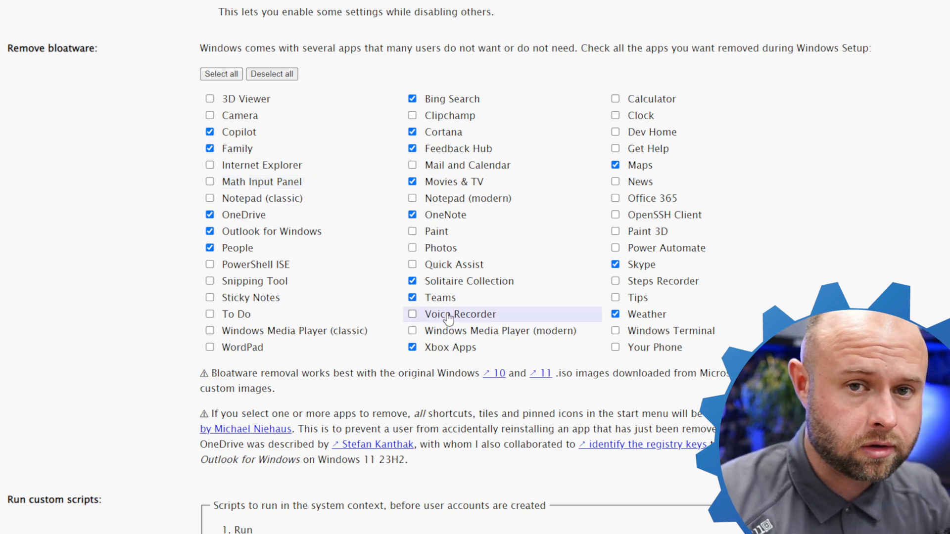
pyautogui.scroll(-3)
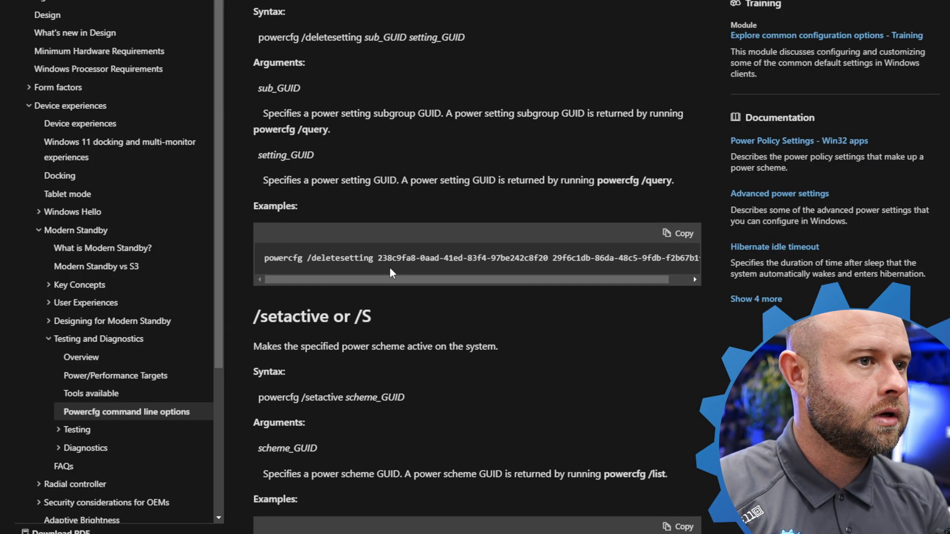
pyautogui.scroll(-3)
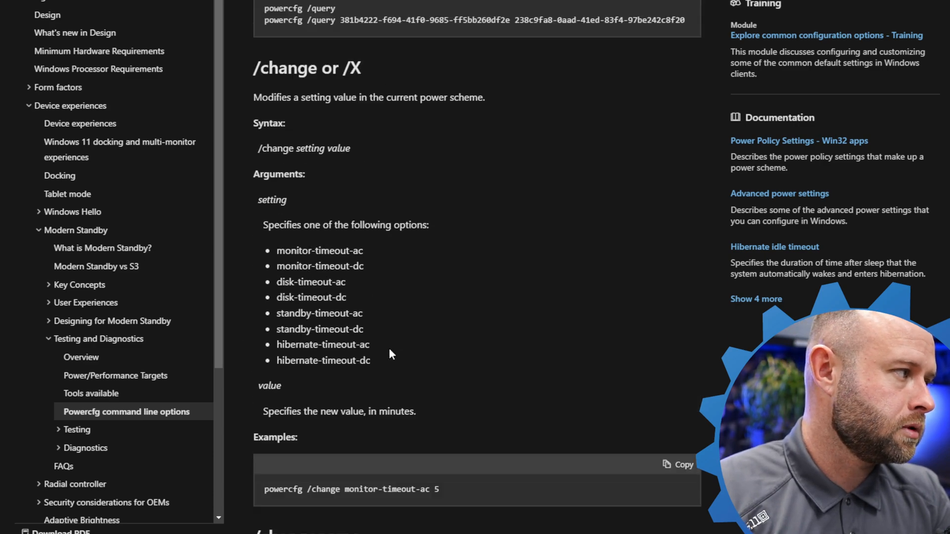
pyautogui.scroll(-3)
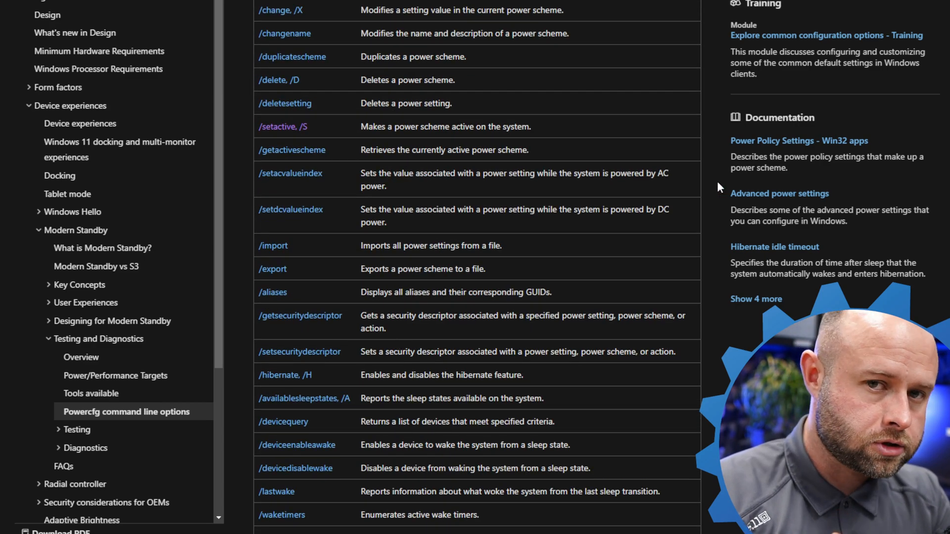
pyautogui.moveTo(694, 184)
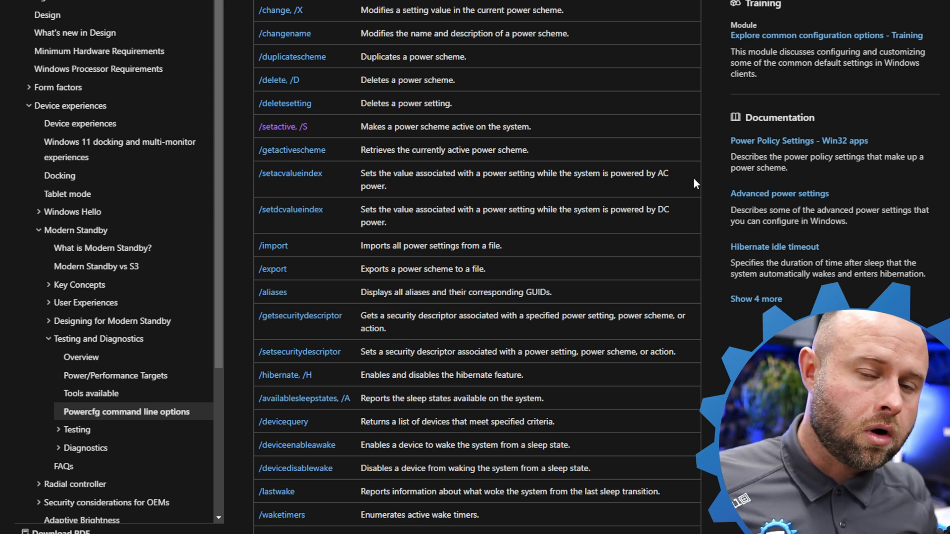